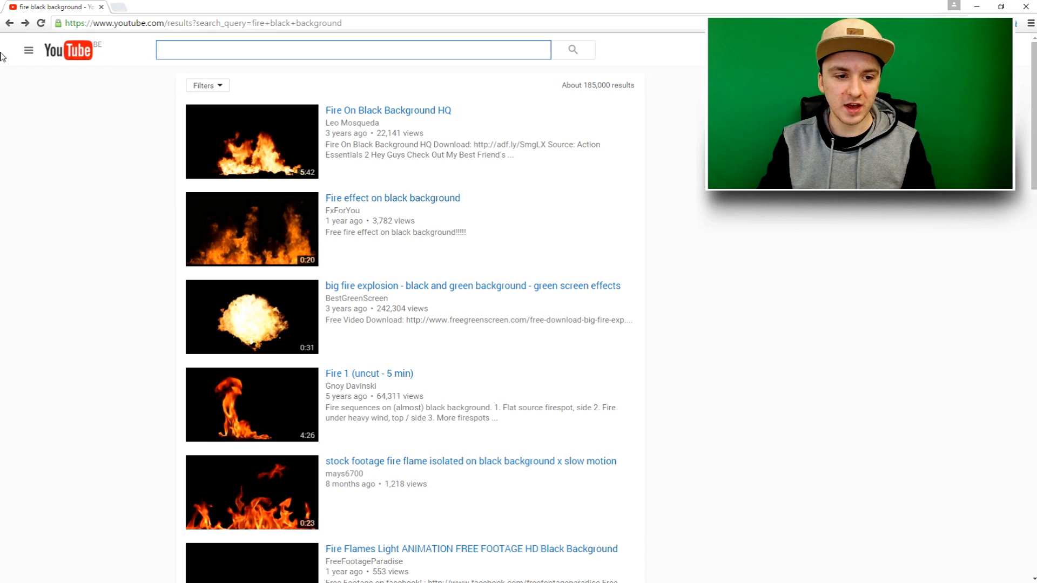
Search YouTube for 'fire black background' and open the Background Fire (HD) video.
type("fire black background")
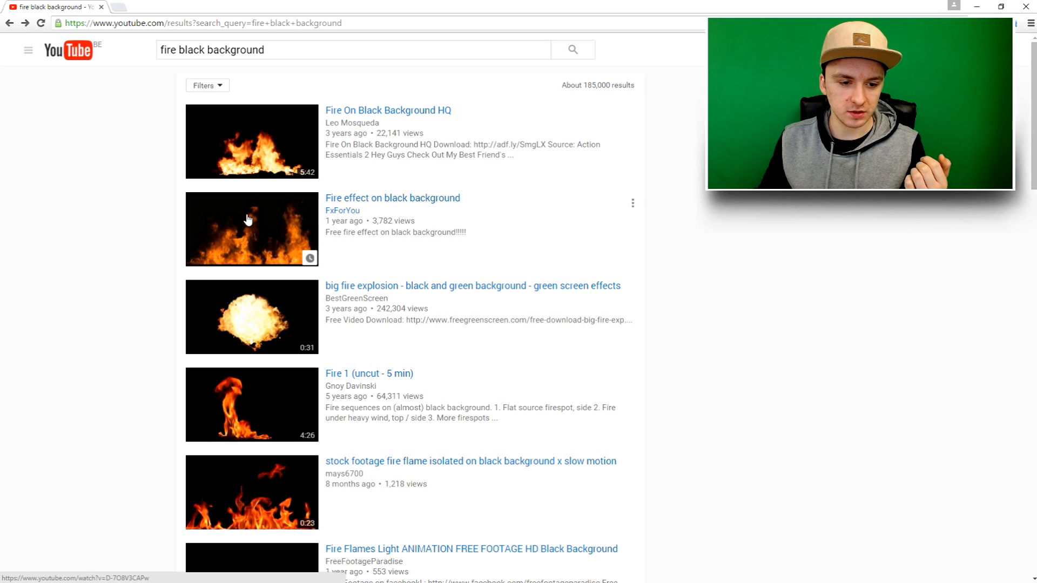
left_click(251, 229)
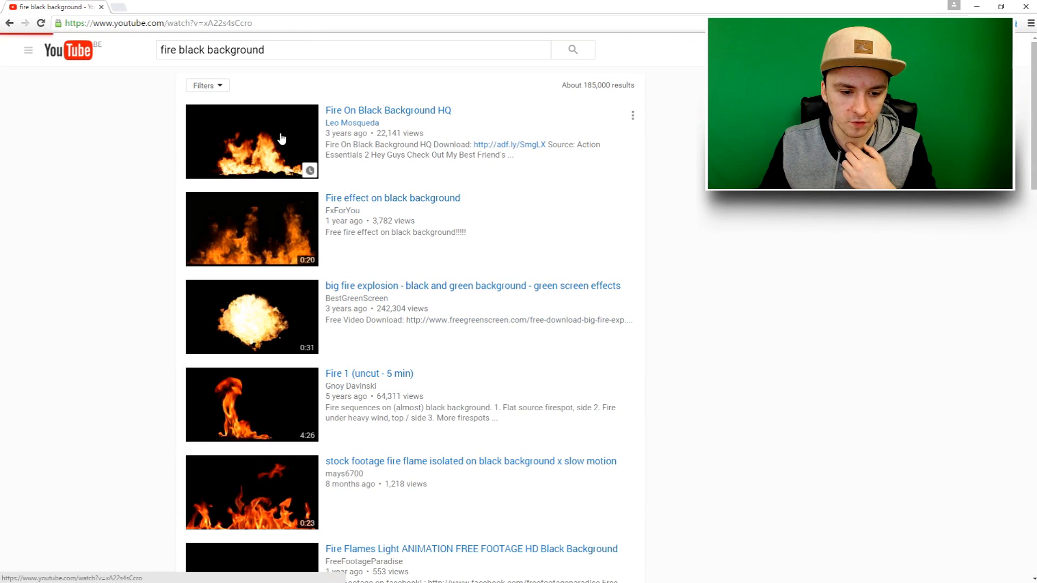
left_click(251, 140)
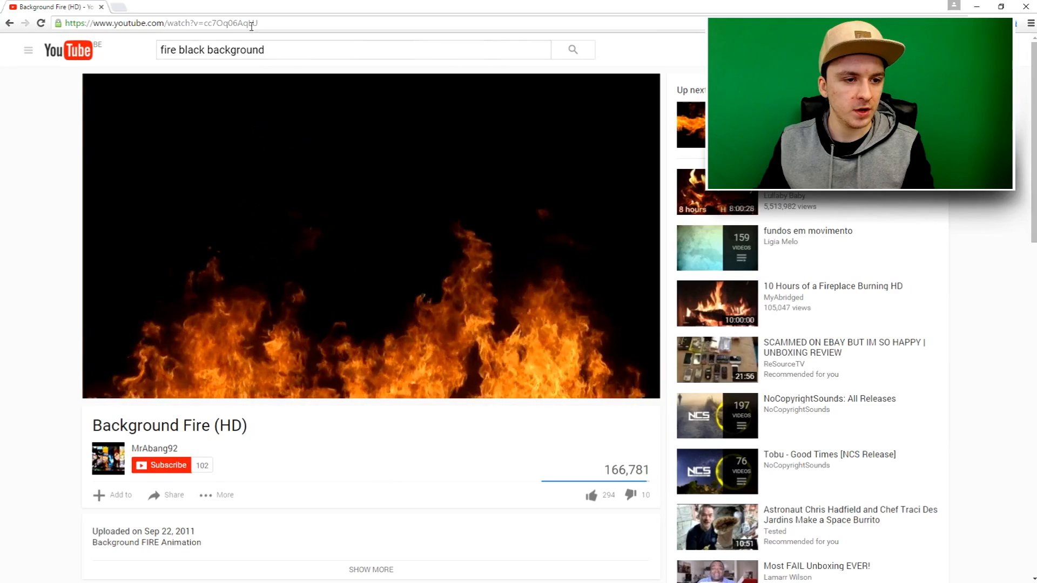
Select and copy the Background Fire (HD) video's web address from the address bar.
left_click(159, 22)
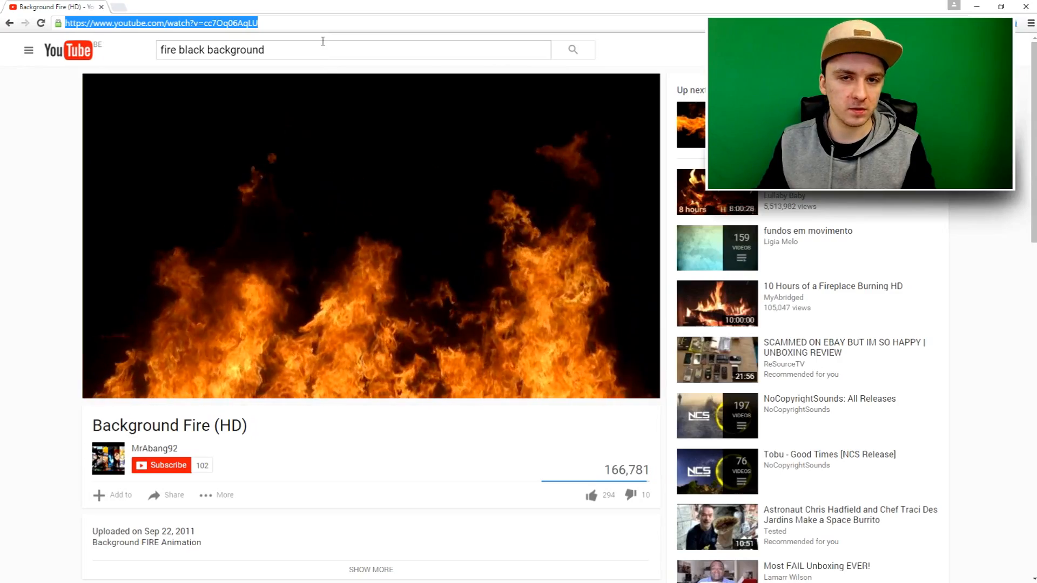
mouse_move(312, 42)
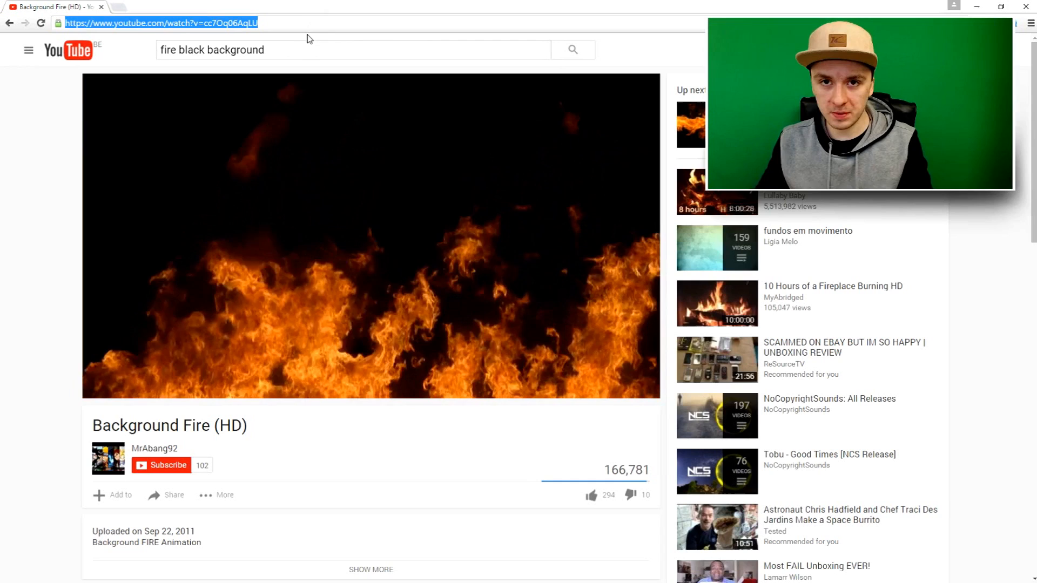
left_click(166, 495)
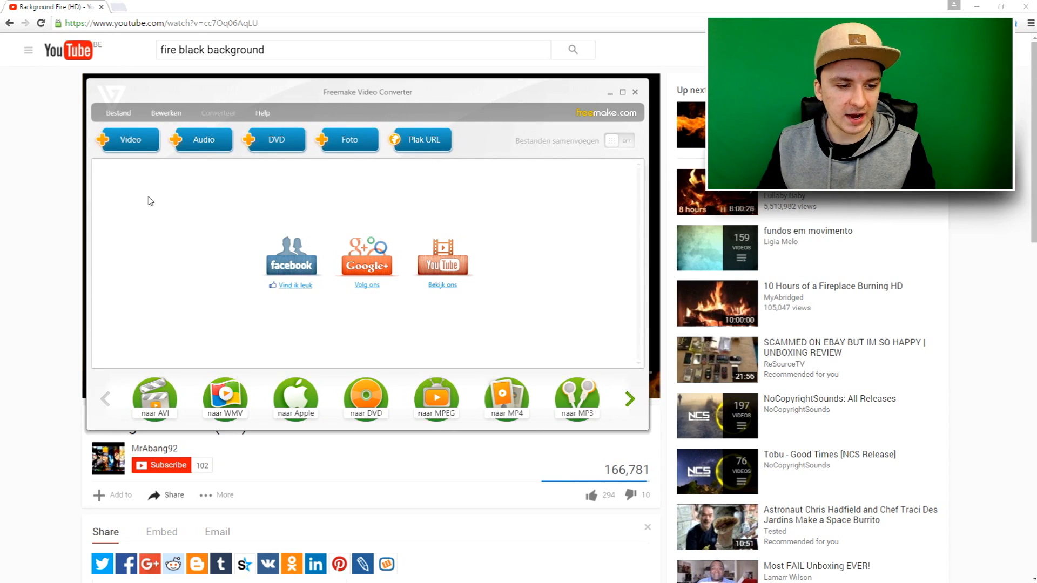
Paste the copied YouTube link so Background Fire (HD) joins Freemake's conversion list.
left_click(419, 139)
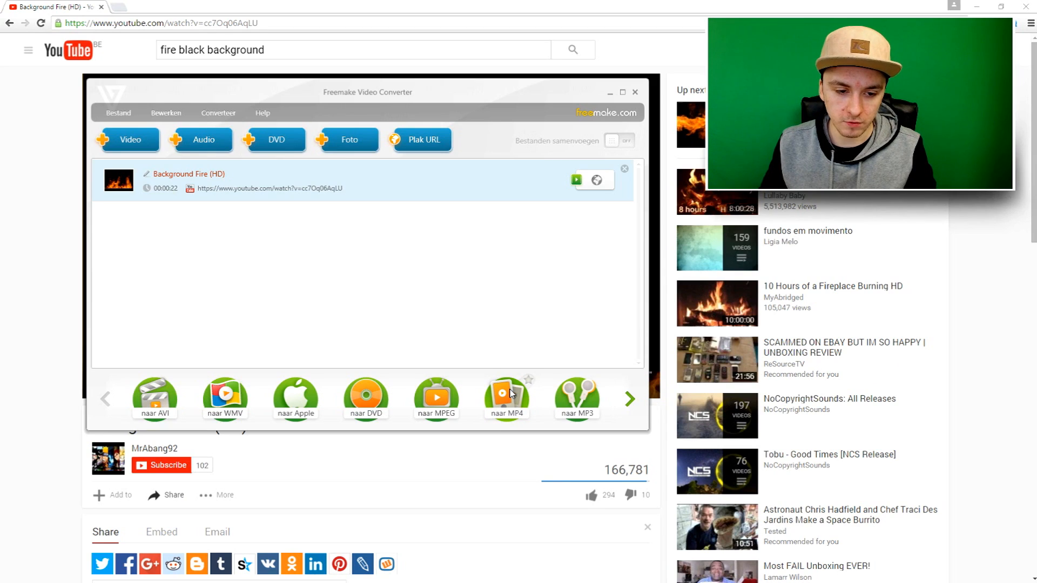
Convert the fire video to MP4, saving fire.mp4 into a desktop folder.
left_click(506, 396)
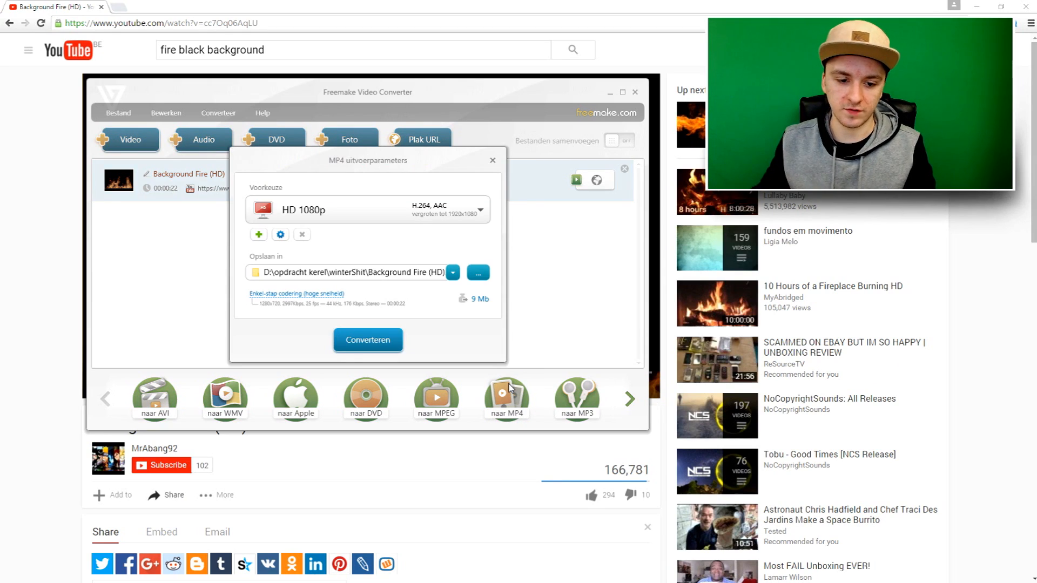
left_click(477, 272)
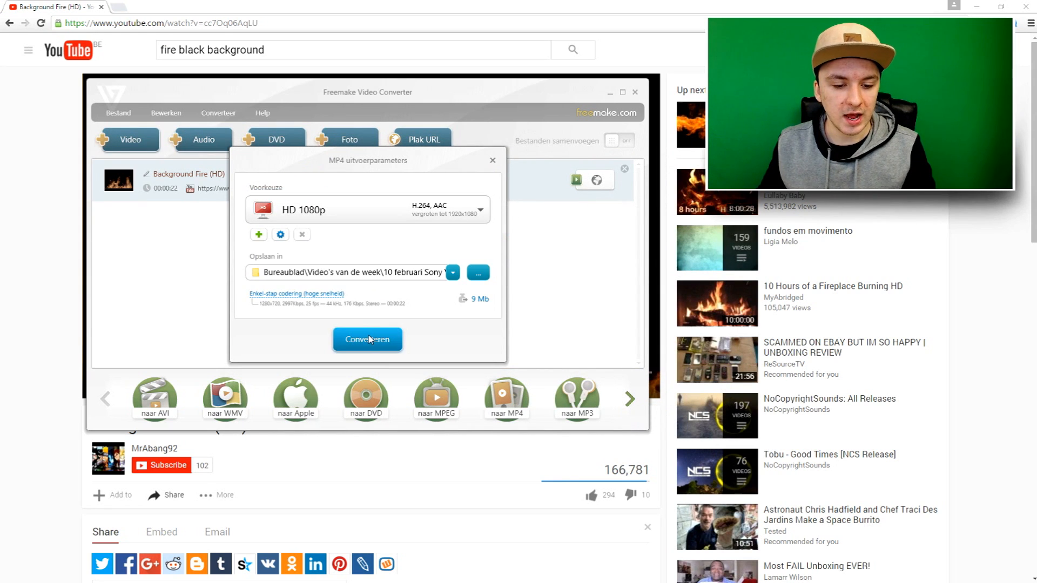
left_click(367, 339)
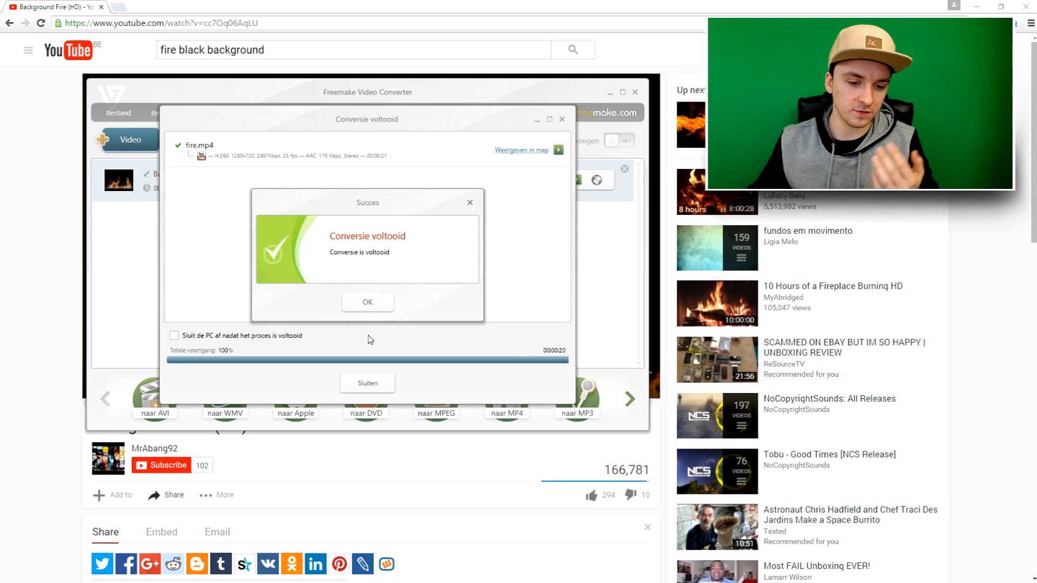
Dismiss the success notice and close the conversion-complete window.
left_click(367, 301)
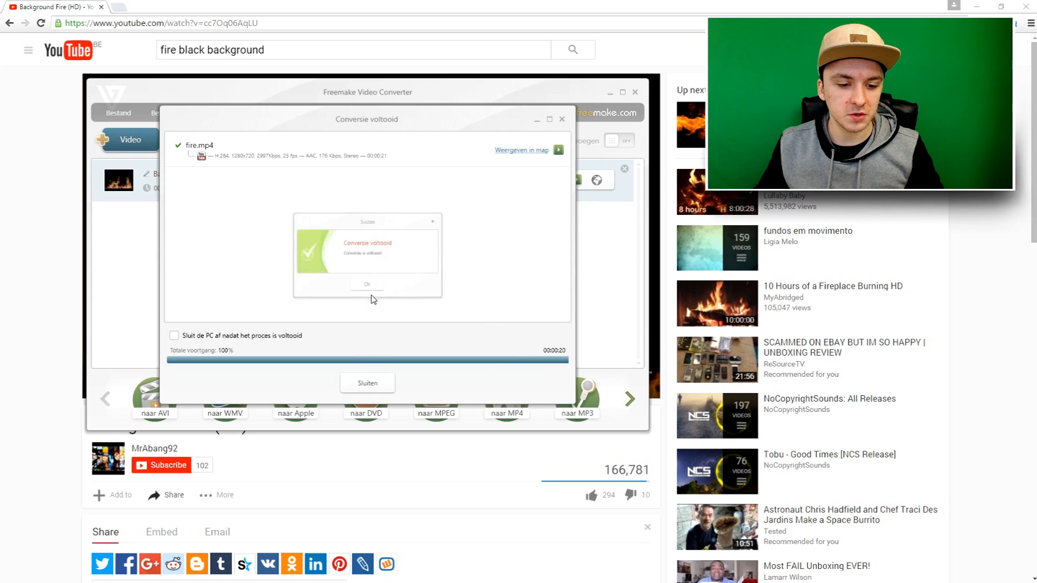
left_click(520, 150)
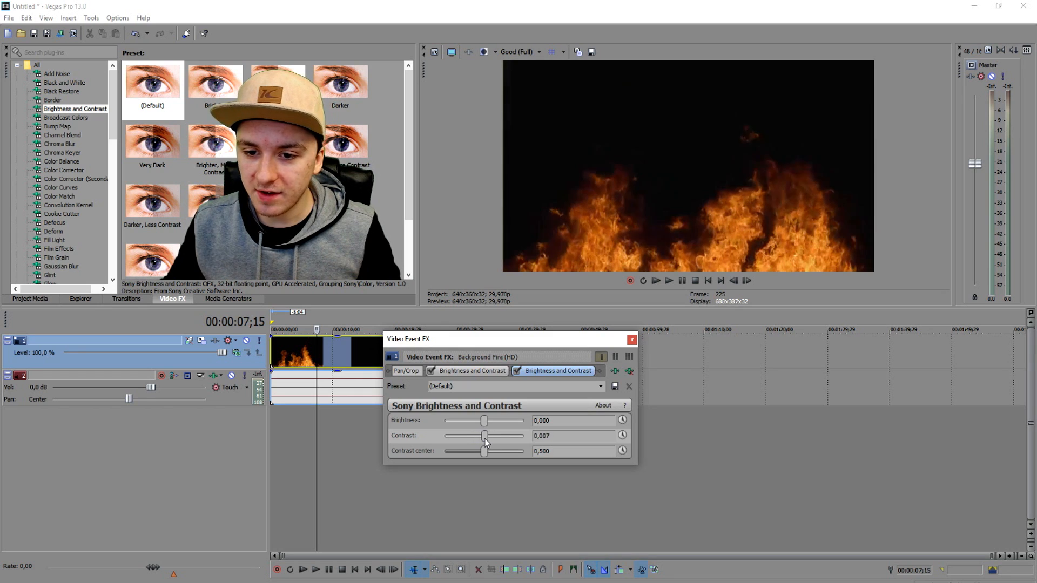
Raise the fire clip's Contrast in Sony Brightness and Contrast and move to the second instance.
left_click_drag(484, 435, 490, 435)
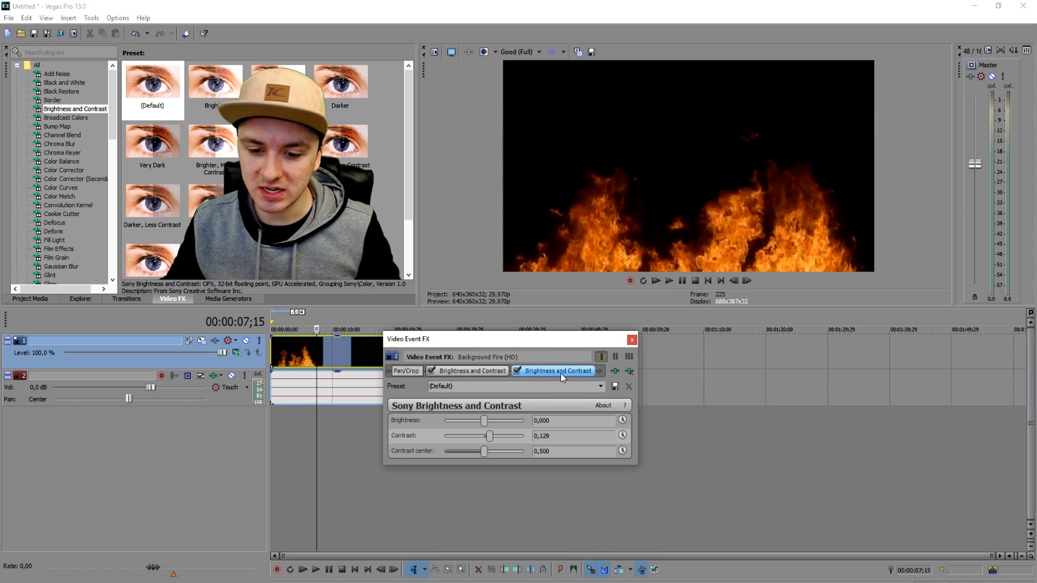
left_click(631, 340)
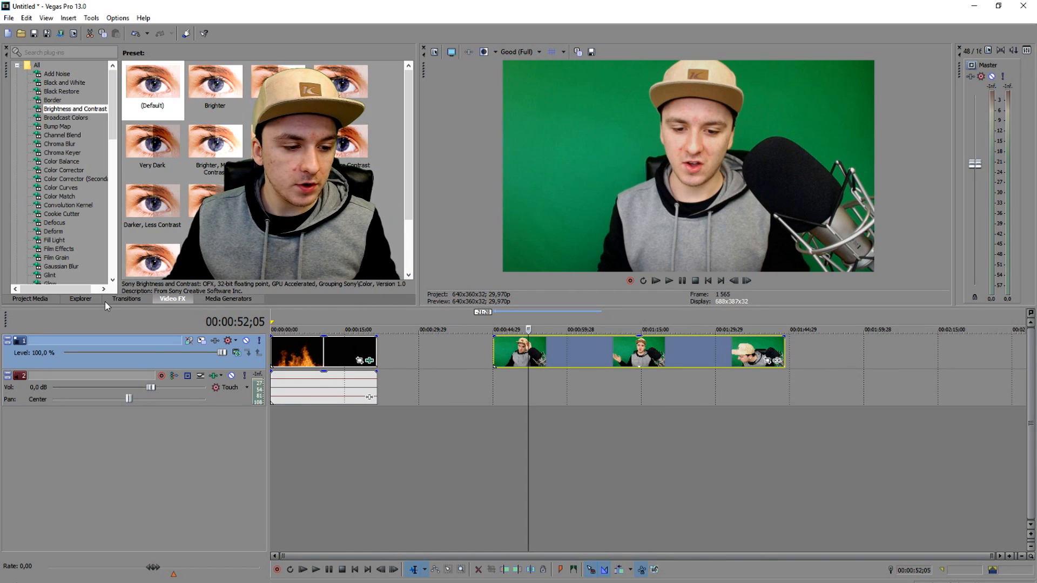
Move the green-screen event onto its own video track below the fire track.
left_click(80, 298)
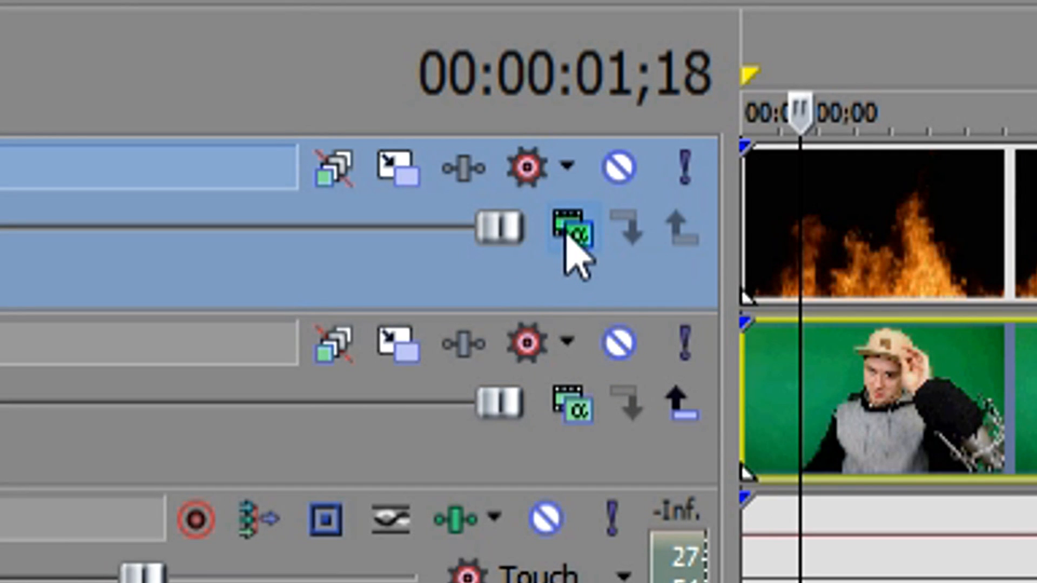
Set the fire track's compositing mode to Screen so flames overlay the presenter.
left_click(236, 353)
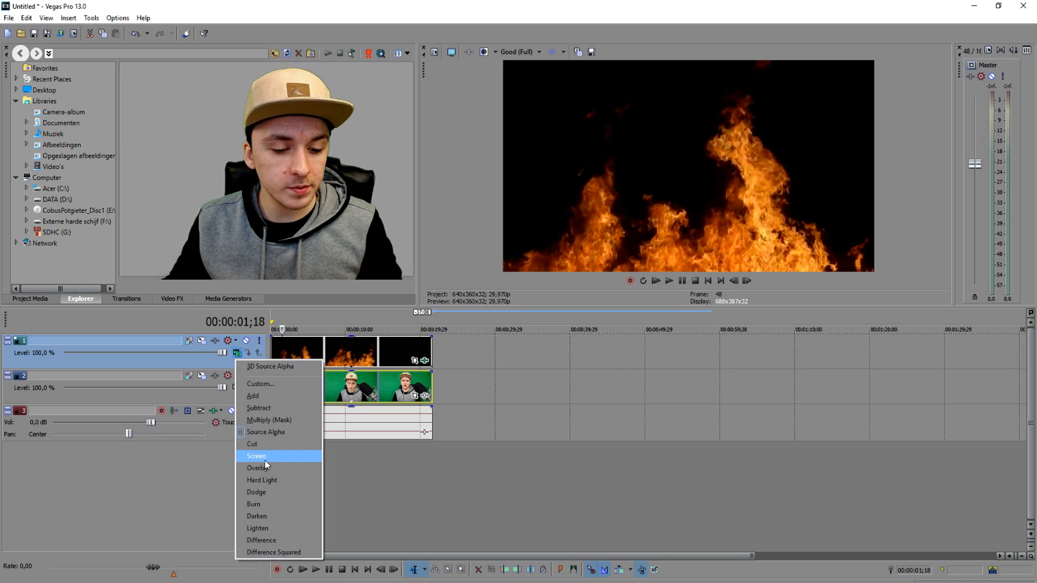
left_click(256, 456)
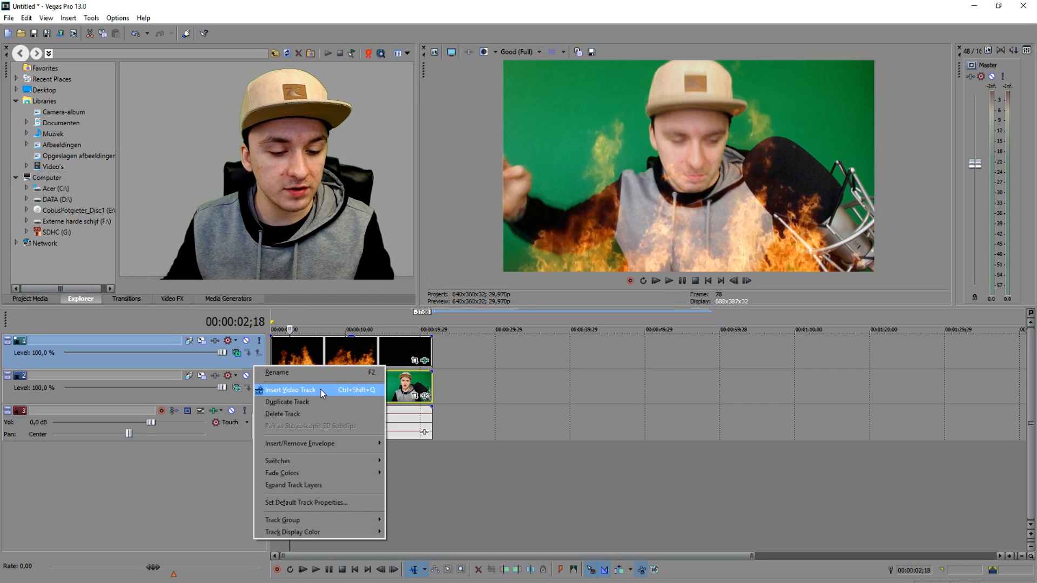
Duplicate the fire track into three stacked layers and check the top track's compositing mode.
left_click(291, 390)
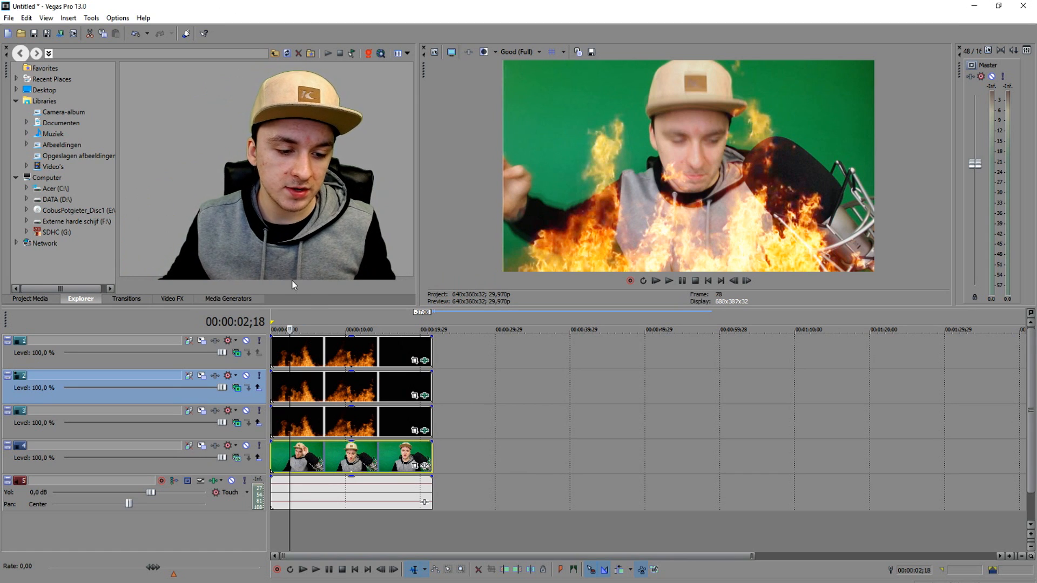
left_click(237, 352)
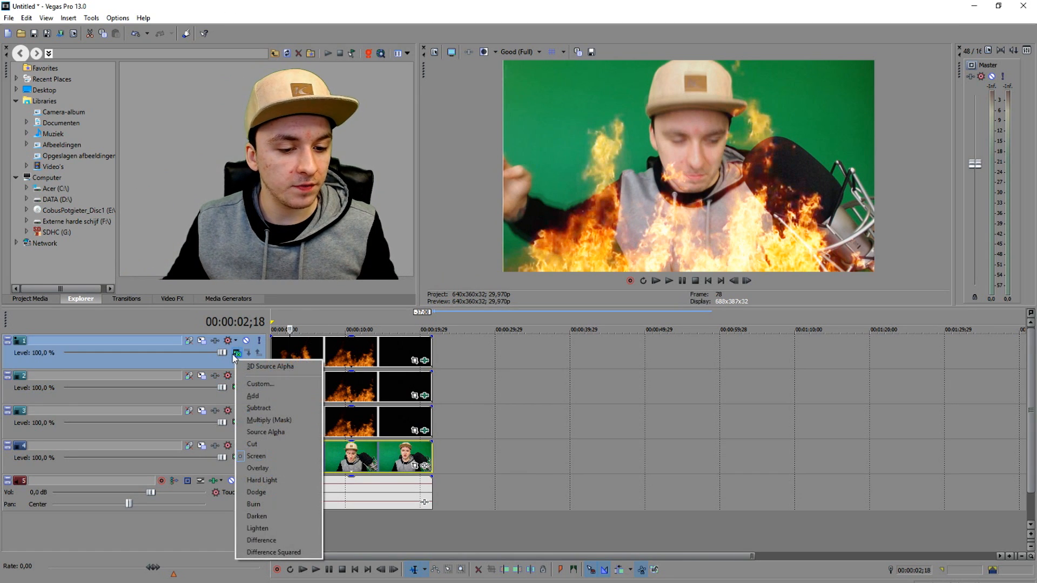